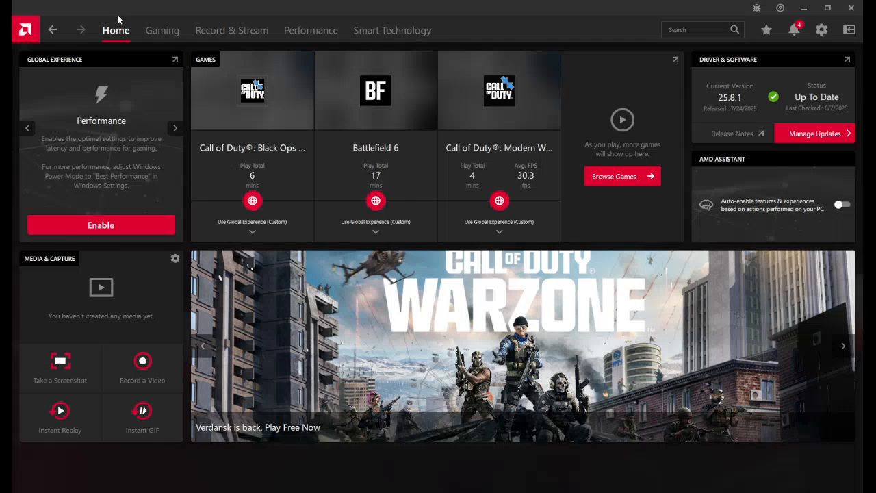
Step: Select the Performance profile under Global Gaming Experience in the Gaming > Graphics settings
{"action": "left_click", "coordinate": [161, 30]}
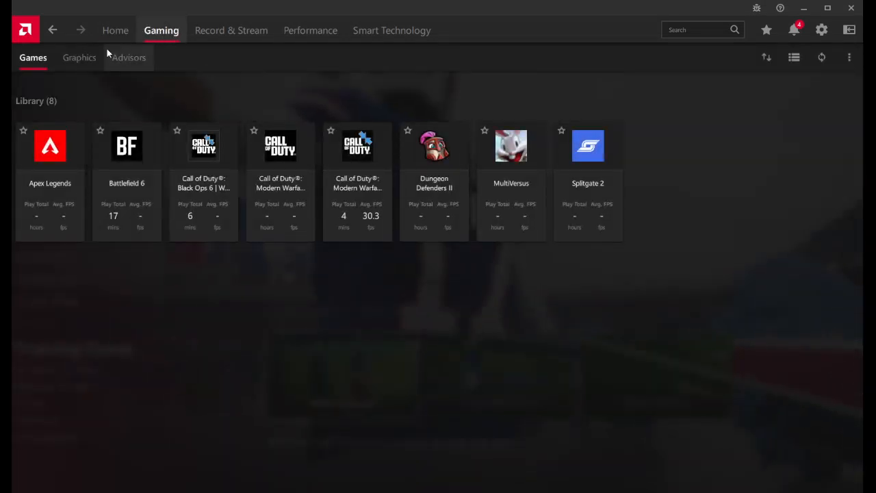
{"action": "left_click", "coordinate": [79, 57]}
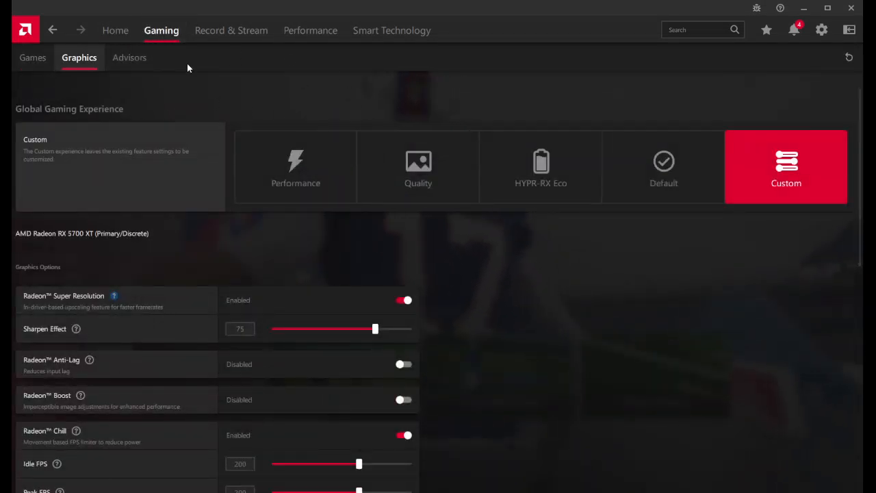
{"action": "mouse_move", "coordinate": [296, 167]}
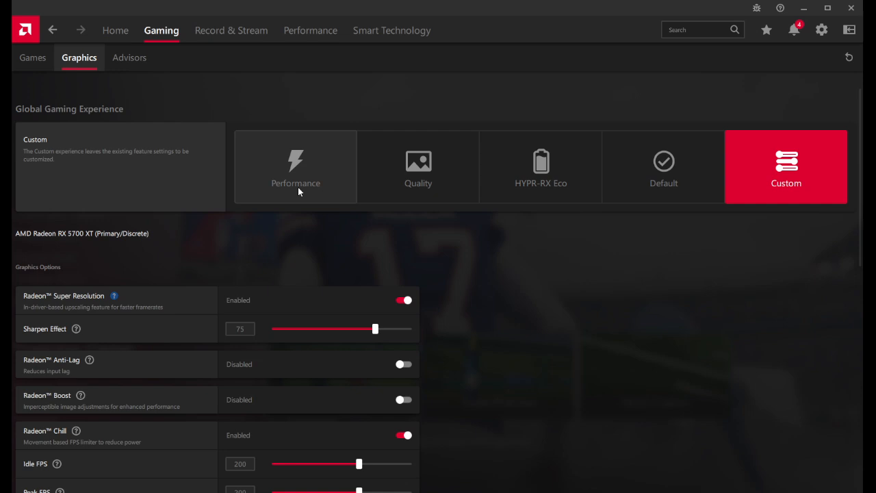
{"action": "left_click", "coordinate": [296, 167]}
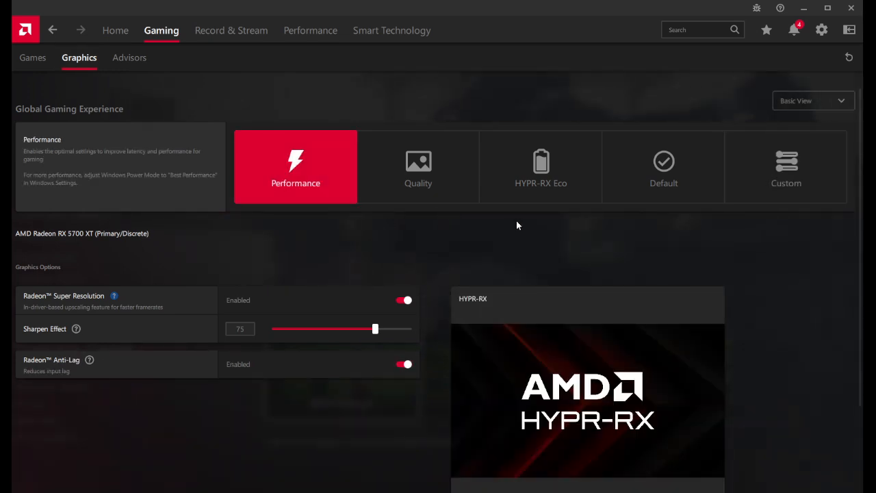
{"action": "mouse_move", "coordinate": [689, 185]}
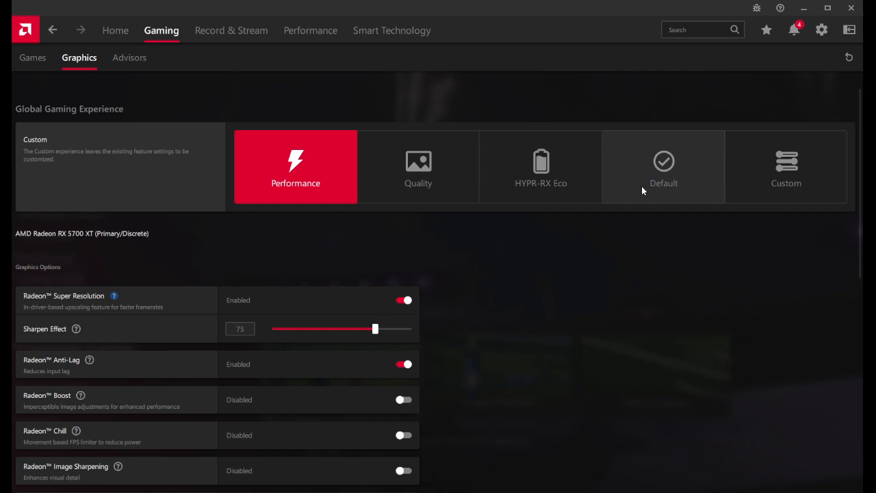
Step: Drag the Radeon Chill Idle FPS slider down to 73, leaving peak FPS at 206
{"action": "scroll", "scroll_direction": "down", "scroll_amount": 3}
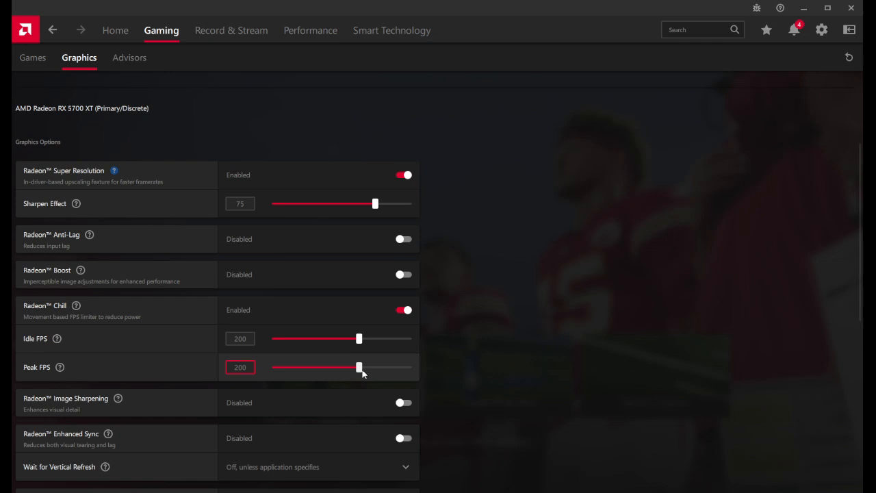
{"action": "left_click_drag", "start_coordinate": [359, 338], "coordinate": [274, 338]}
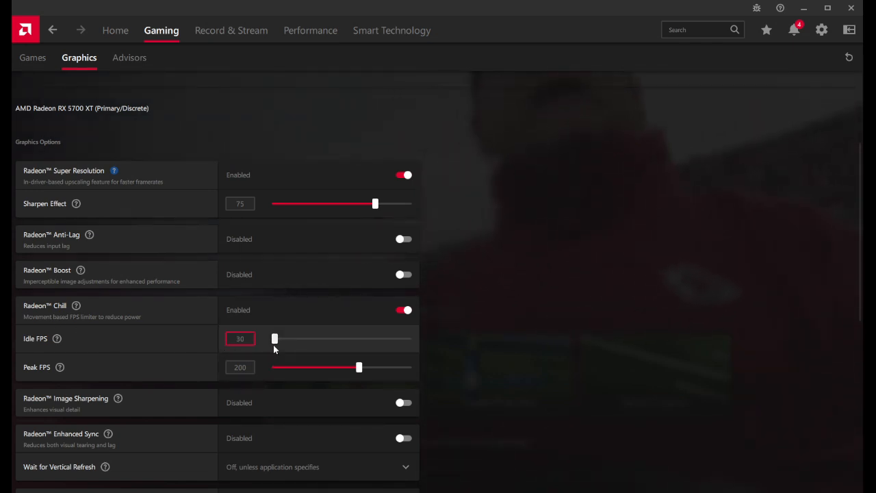
{"action": "left_click_drag", "start_coordinate": [274, 339], "coordinate": [359, 338]}
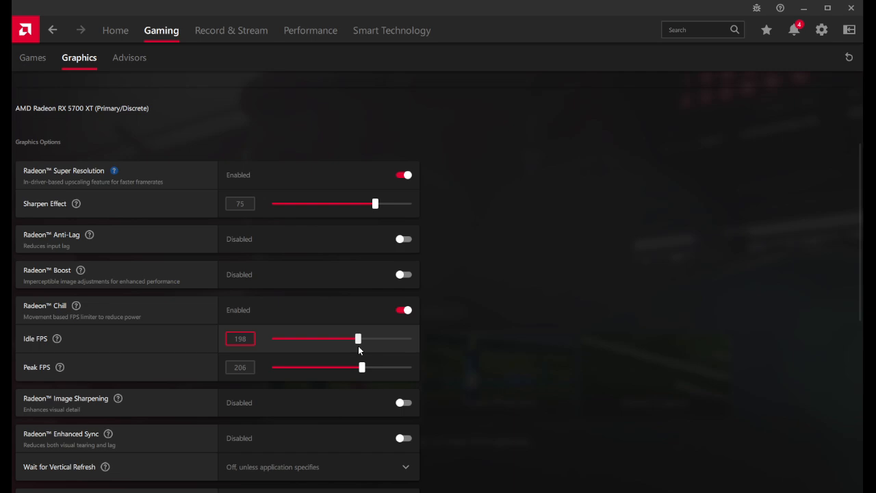
{"action": "scroll", "scroll_direction": "down", "scroll_amount": 3}
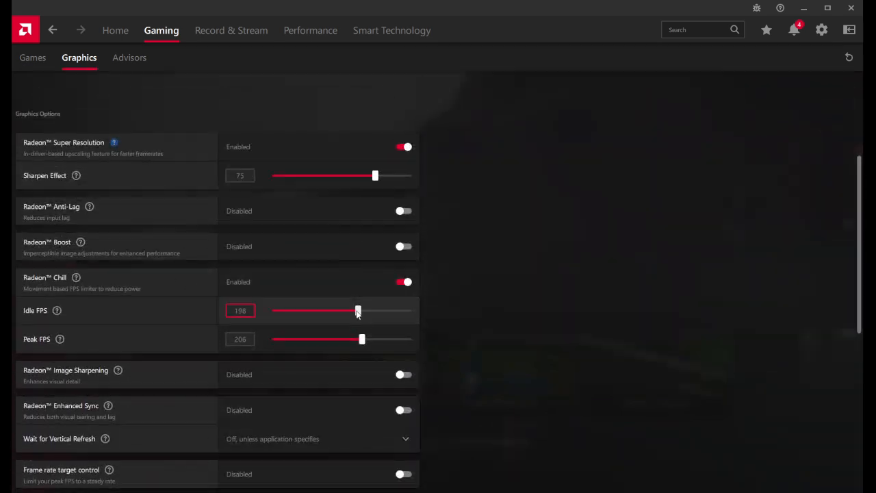
{"action": "left_click_drag", "start_coordinate": [356, 310], "coordinate": [359, 309]}
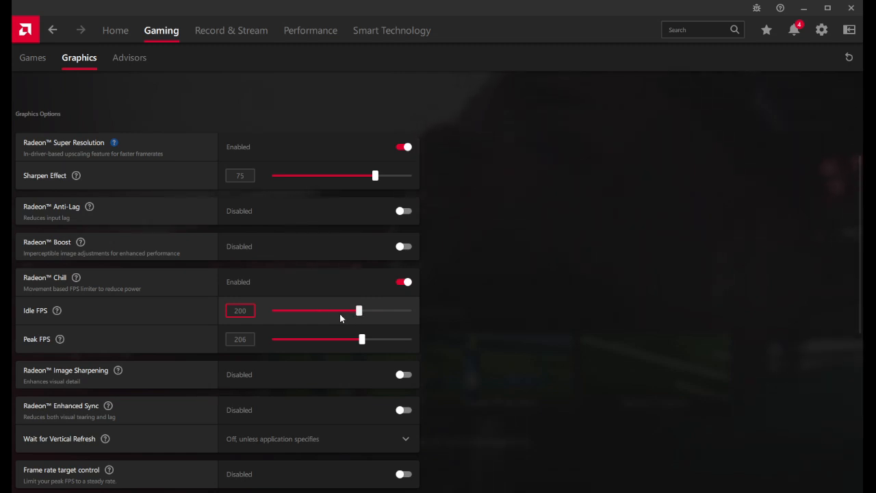
{"action": "left_click_drag", "start_coordinate": [358, 310], "coordinate": [309, 309]}
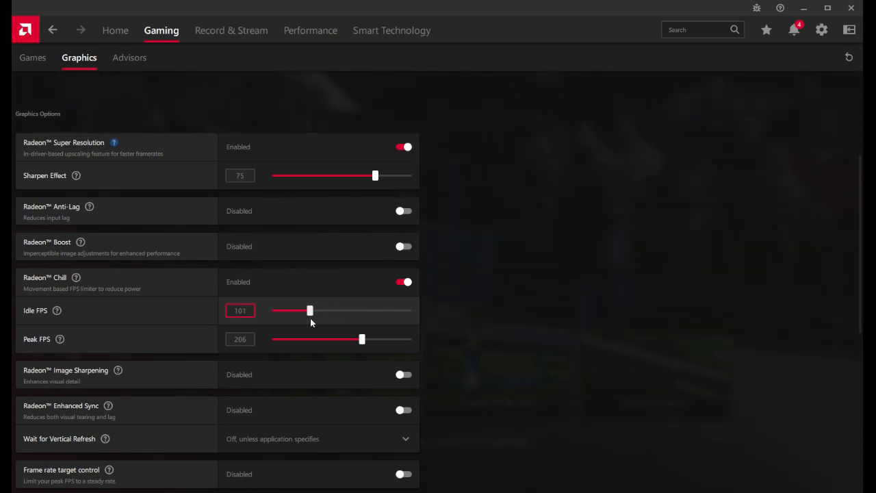
{"action": "left_click_drag", "start_coordinate": [309, 311], "coordinate": [298, 311]}
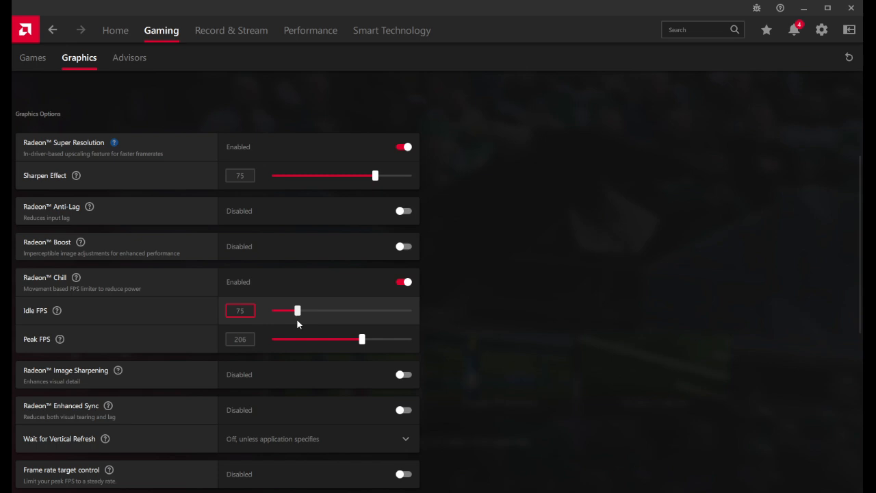
{"action": "left_click_drag", "start_coordinate": [299, 310], "coordinate": [289, 309]}
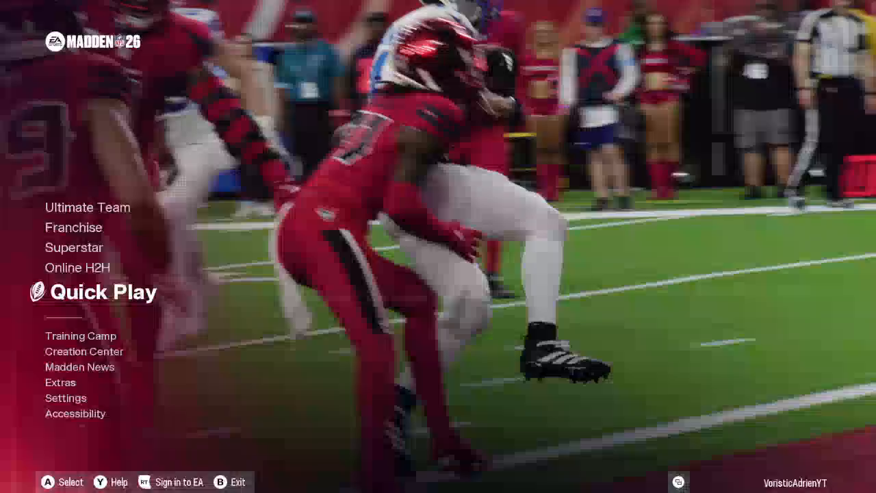
Step: Enter Settings from the Madden NFL 26 main menu
{"action": "left_click", "coordinate": [66, 397]}
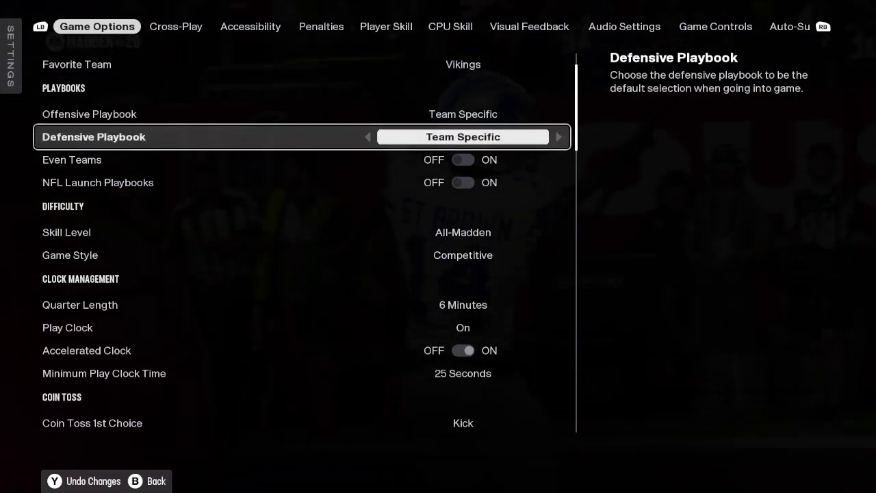
{"action": "scroll", "scroll_direction": "down", "scroll_amount": 3}
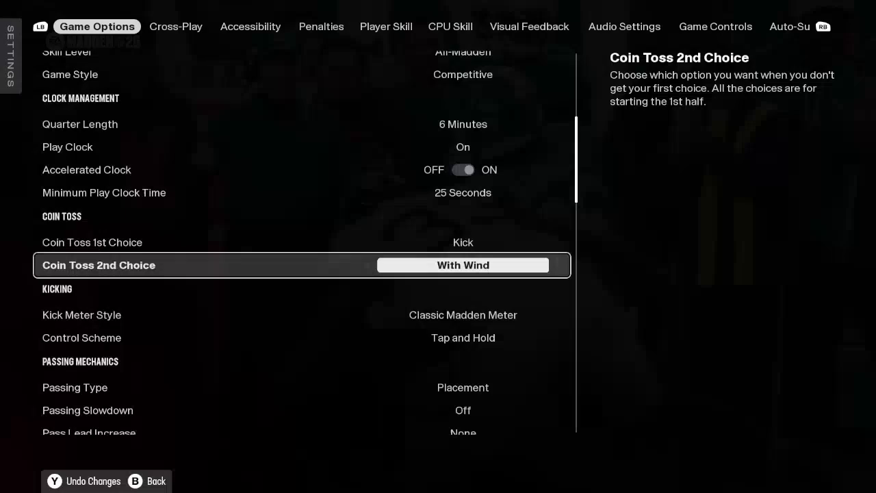
{"action": "scroll", "scroll_direction": "down", "scroll_amount": 3}
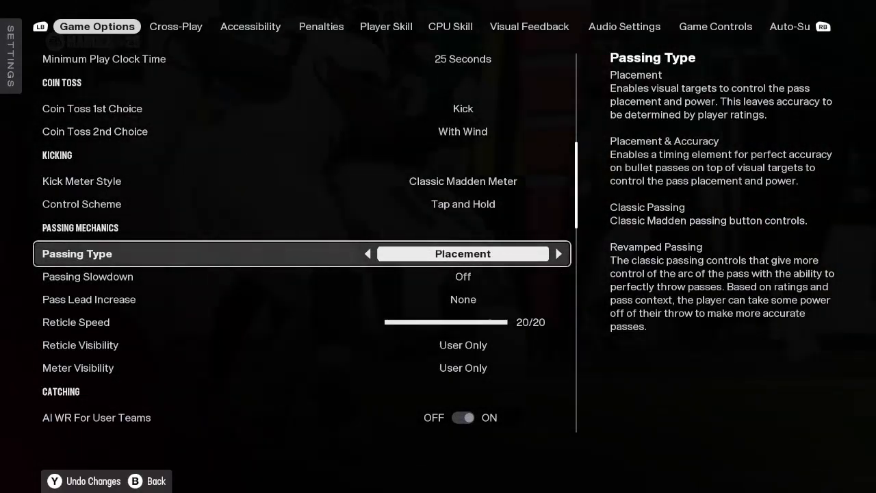
{"action": "scroll", "scroll_direction": "down", "scroll_amount": 3}
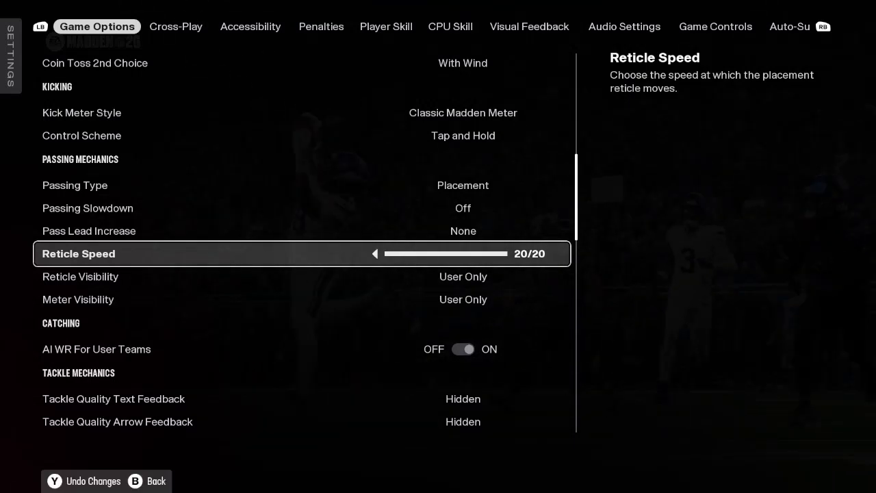
{"action": "scroll", "scroll_direction": "down", "scroll_amount": 3}
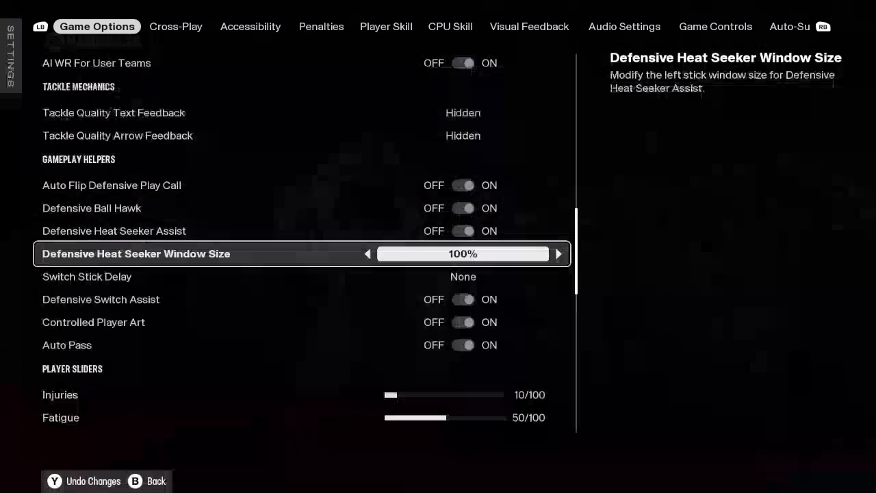
{"action": "scroll", "scroll_direction": "down", "scroll_amount": 3}
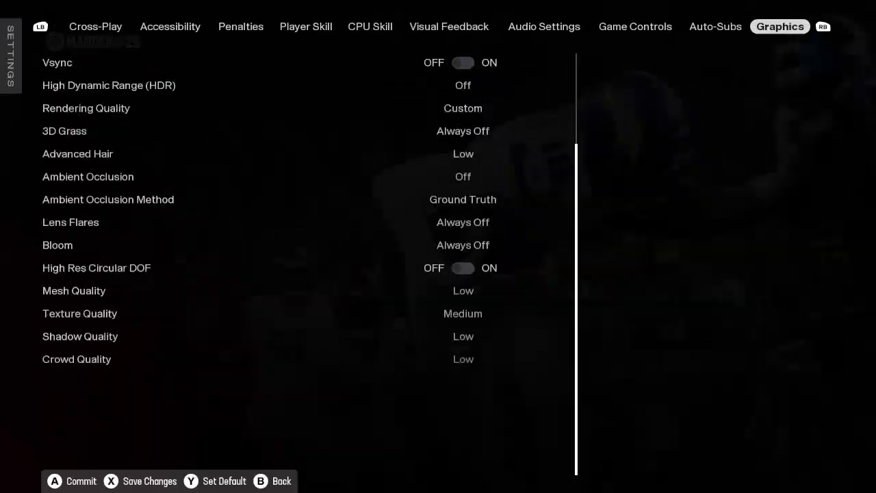
Step: Set the display to borderless window and leave the frame rate with no FPS limit
{"action": "scroll", "scroll_direction": "up", "scroll_amount": 3}
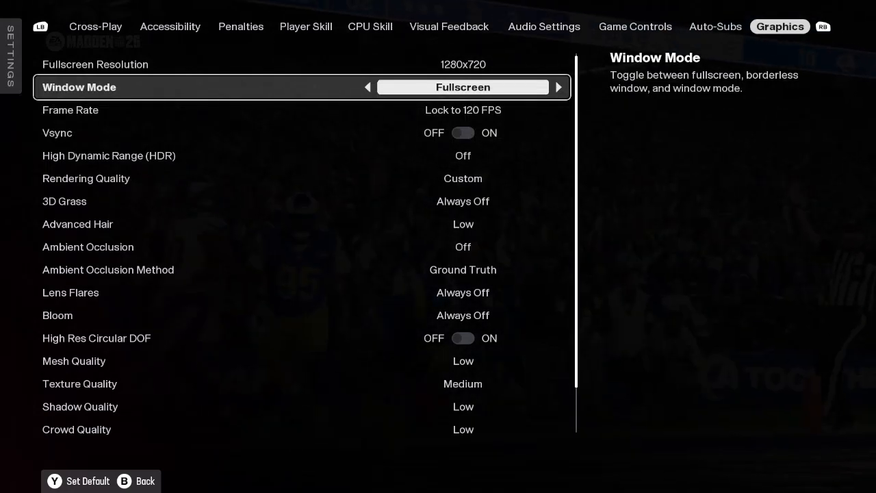
{"action": "left_click", "coordinate": [558, 88]}
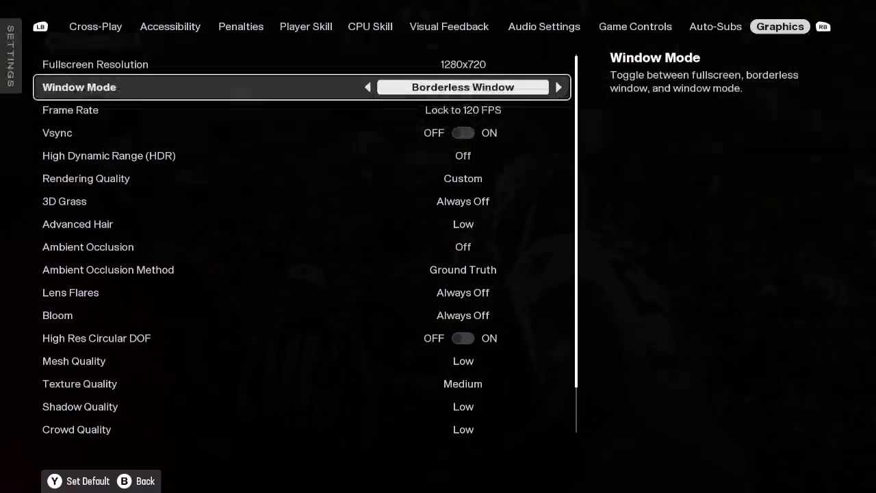
{"action": "key", "text": "down"}
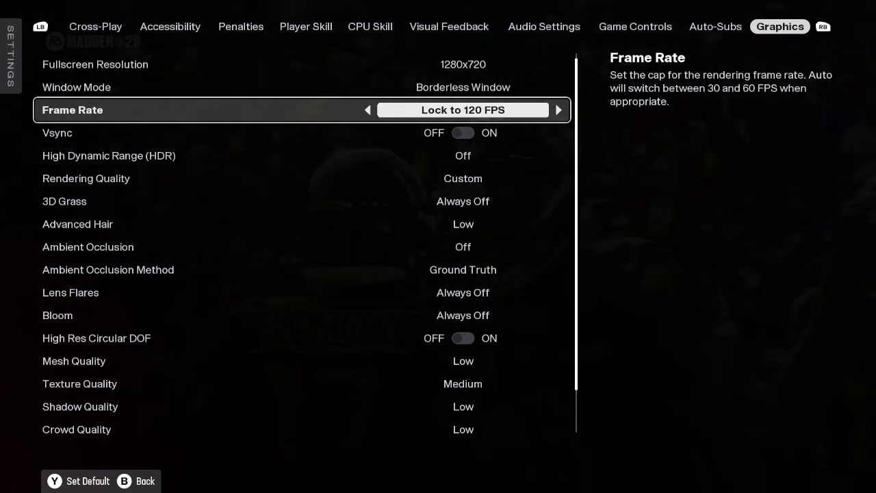
{"action": "left_click", "coordinate": [367, 109]}
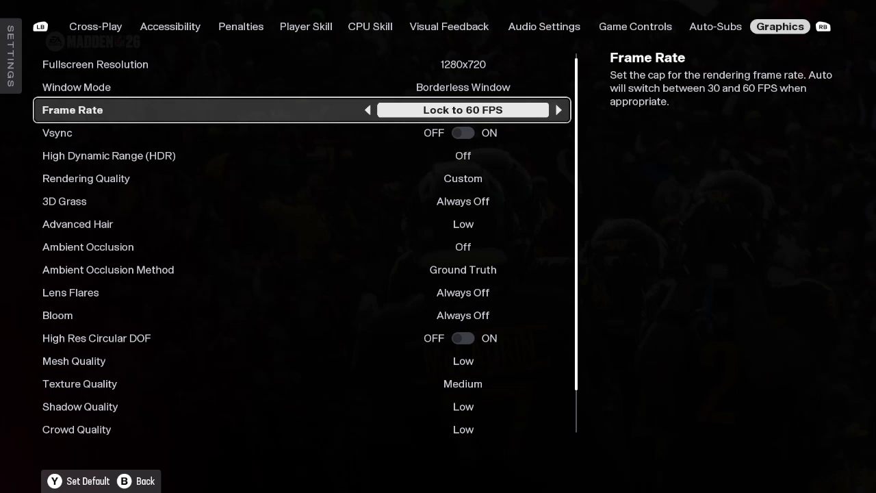
{"action": "left_click", "coordinate": [559, 110]}
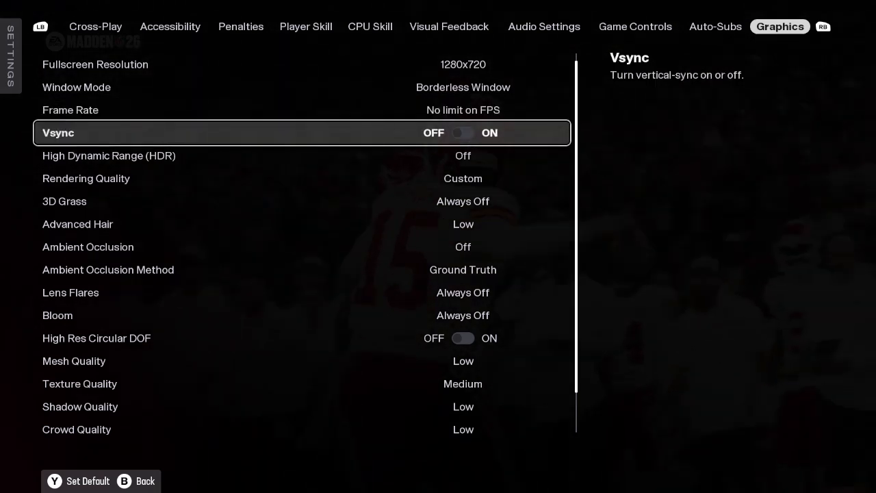
{"action": "key", "text": "up"}
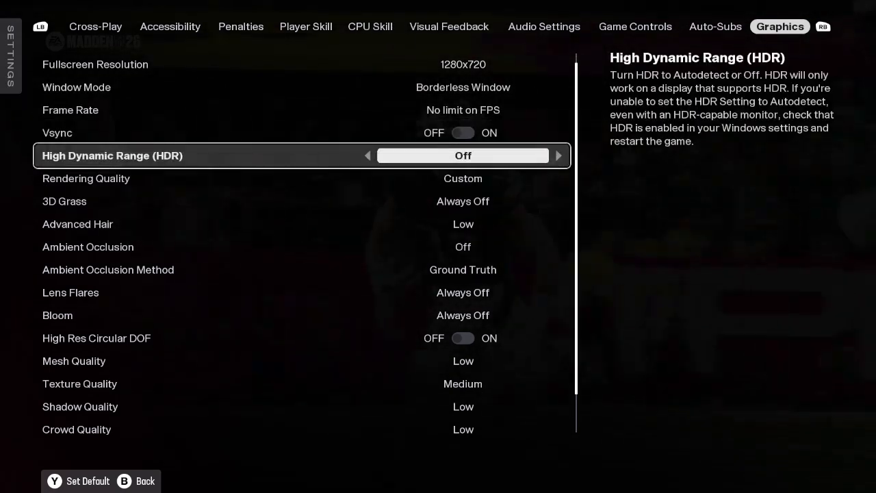
Step: Lower Rendering Quality to Low and confirm Yes on Save Changes
{"action": "key", "text": "down"}
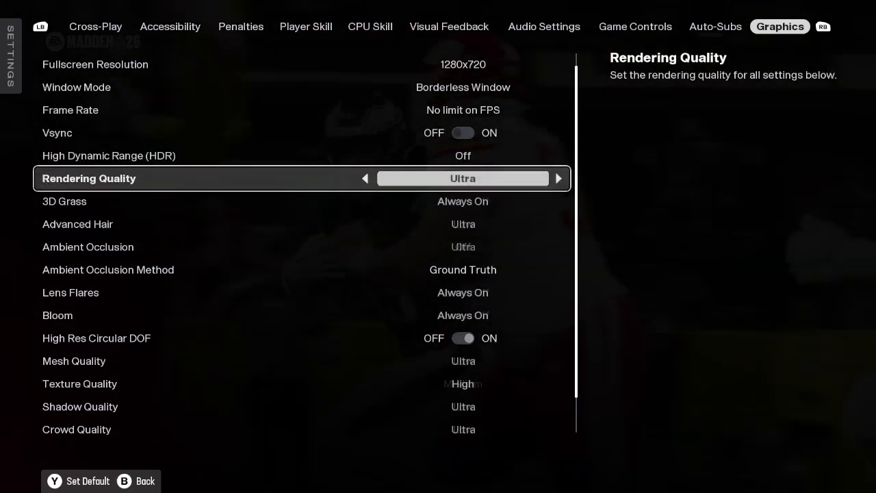
{"action": "left_click", "coordinate": [366, 178]}
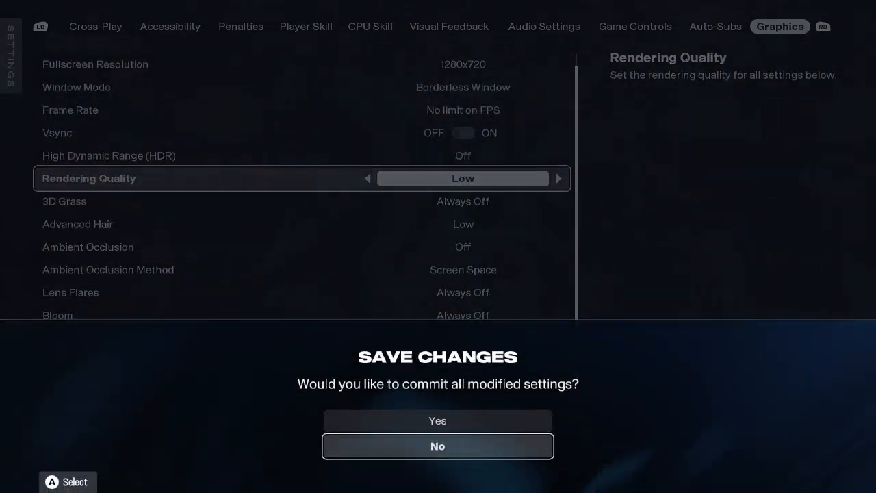
{"action": "left_click", "coordinate": [438, 447]}
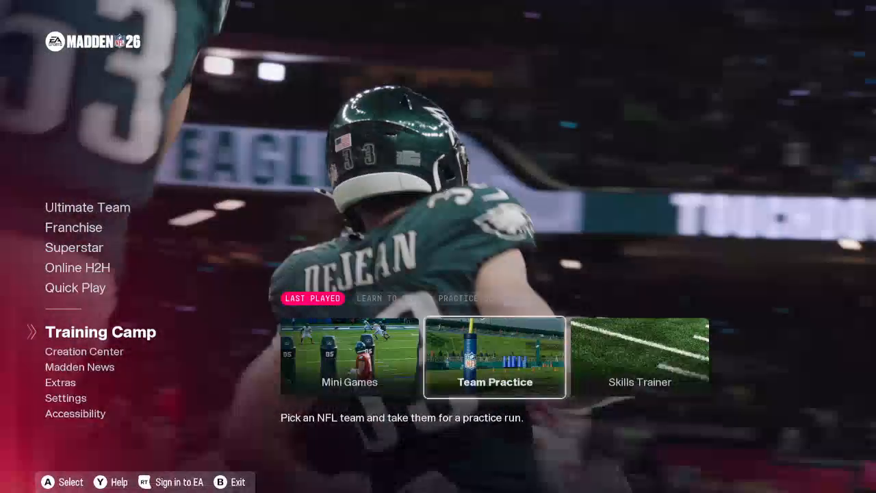
Step: Start a Team Practice session and bring up the Practice Type choices from the pause menu
{"action": "left_click", "coordinate": [494, 356]}
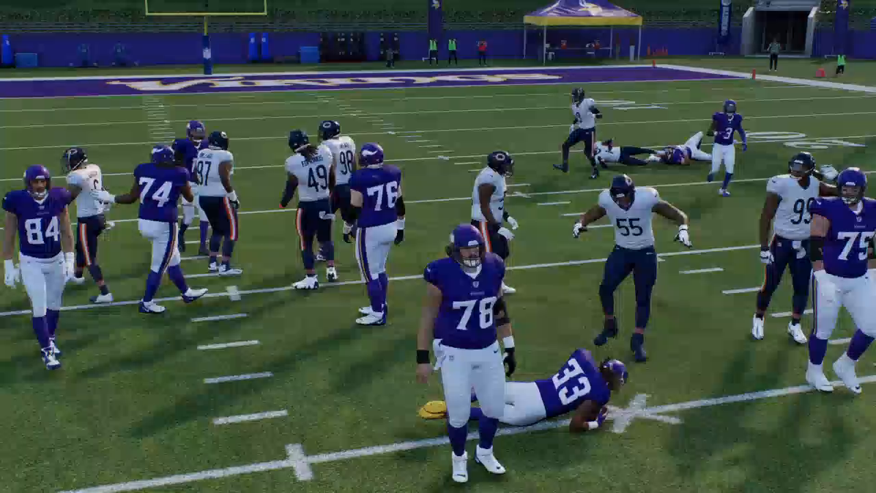
{"action": "key", "text": "Escape"}
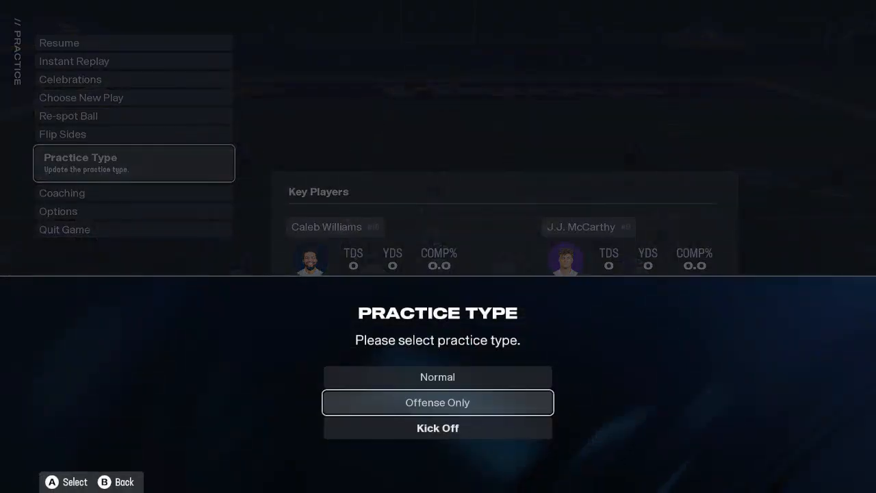
Step: Quit the practice session and exit to the main menu
{"action": "left_click", "coordinate": [438, 403]}
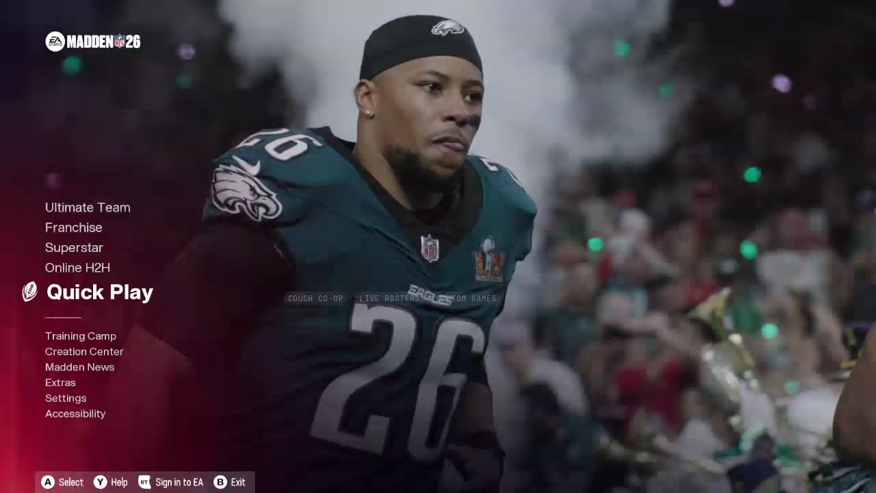
Step: Start another Team Practice from Training Camp and reach the quit-game confirmation
{"action": "left_click", "coordinate": [66, 397]}
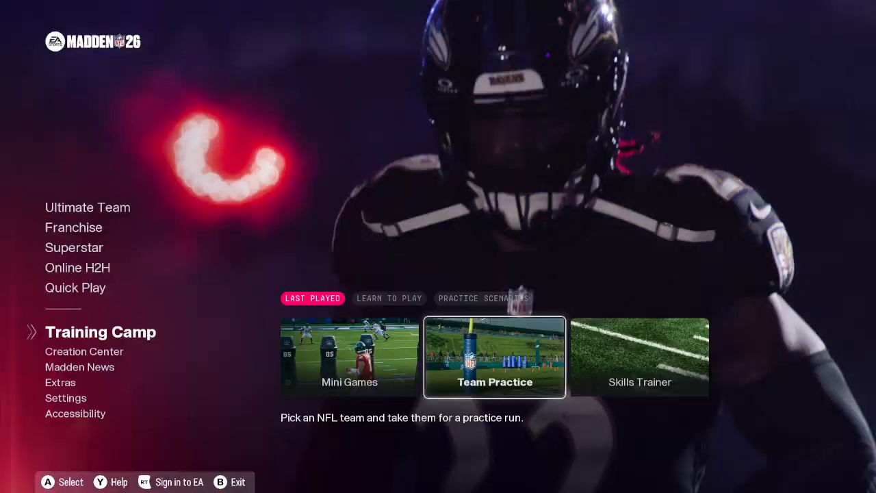
{"action": "left_click", "coordinate": [494, 356]}
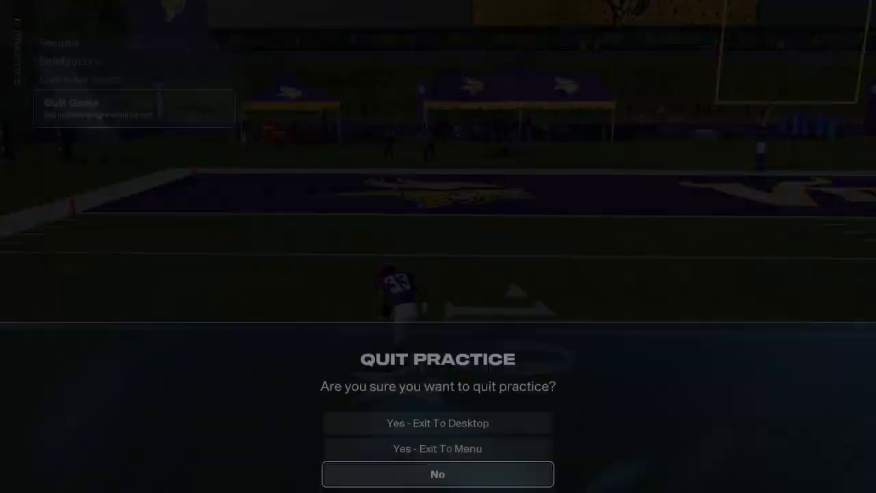
Step: Exit to the main menu and reach the Bears versus Vikings Team Practice settings screen
{"action": "left_click", "coordinate": [438, 474]}
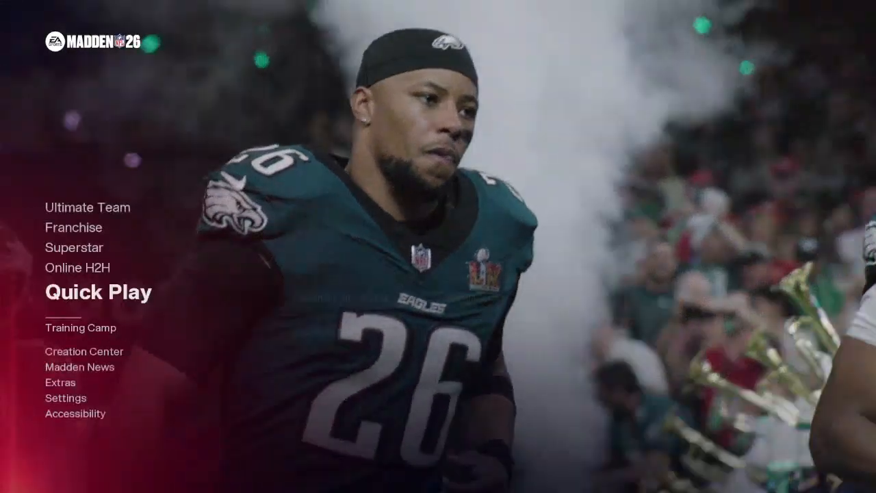
{"action": "left_click", "coordinate": [65, 397]}
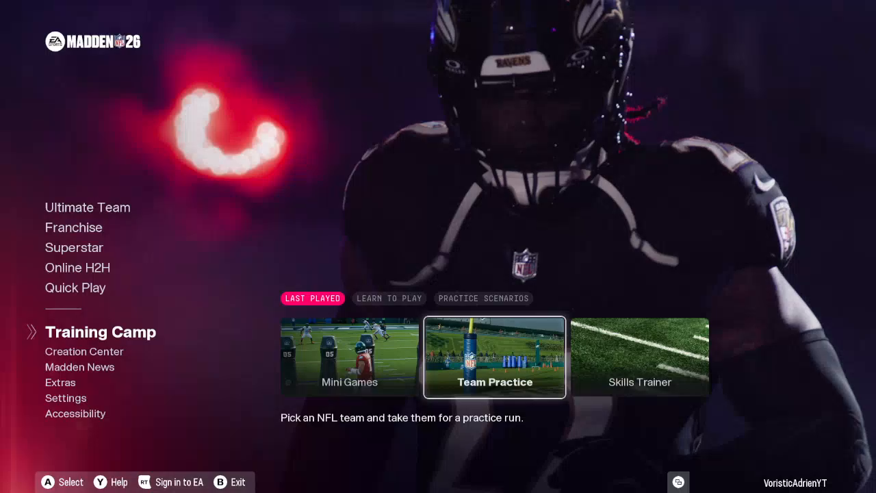
{"action": "left_click", "coordinate": [496, 358]}
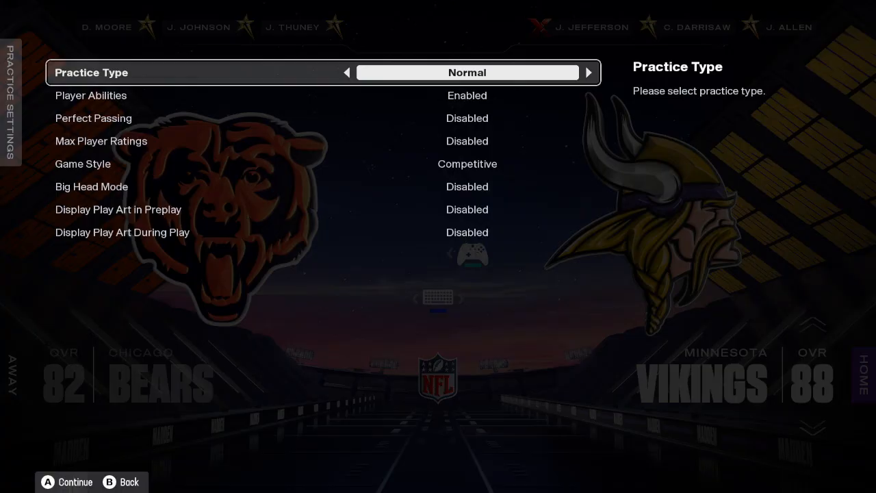
Step: Back out, reopen Team Practice with Kick Off practice type, and continue into the Lions versus Vikings practice
{"action": "key", "text": "Escape"}
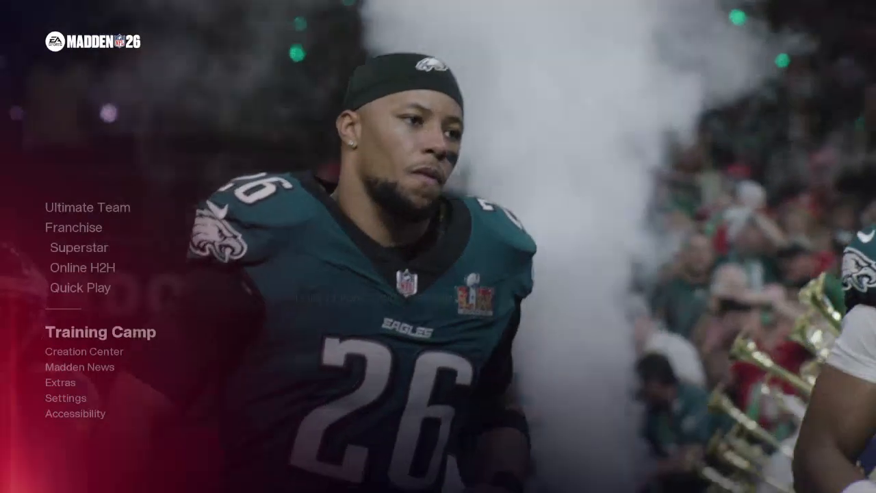
{"action": "left_click", "coordinate": [65, 397]}
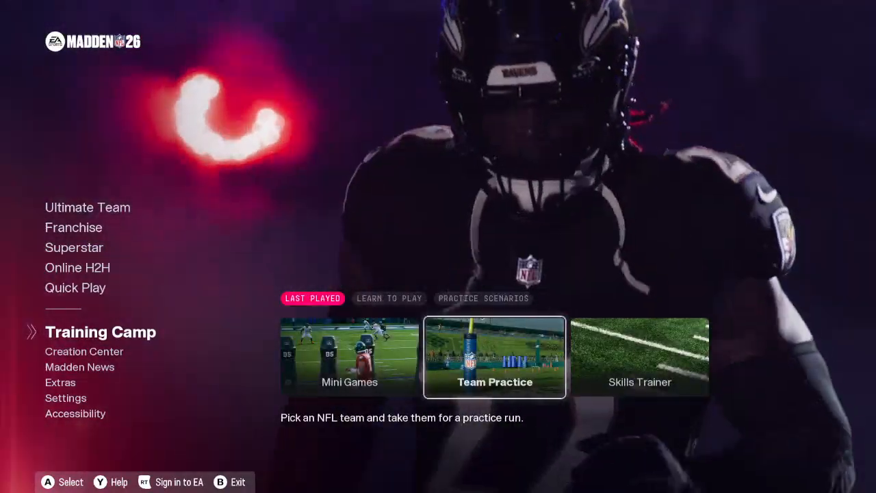
{"action": "left_click", "coordinate": [494, 356]}
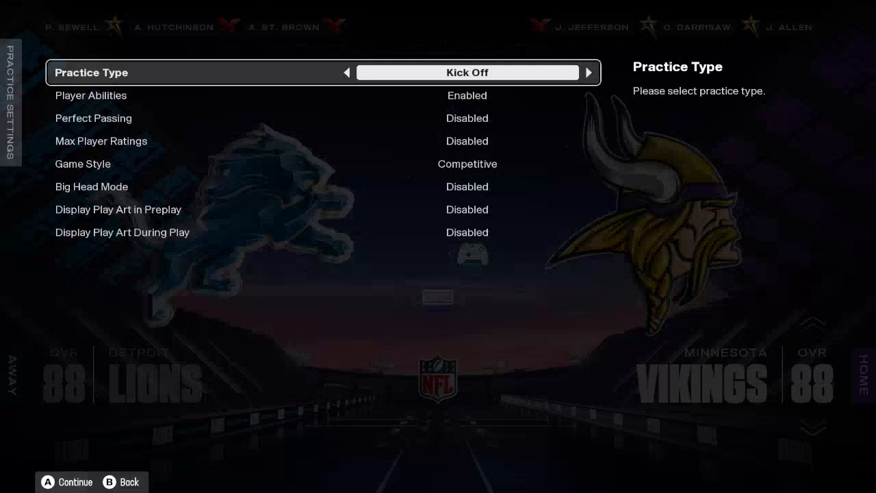
{"action": "key", "text": "B"}
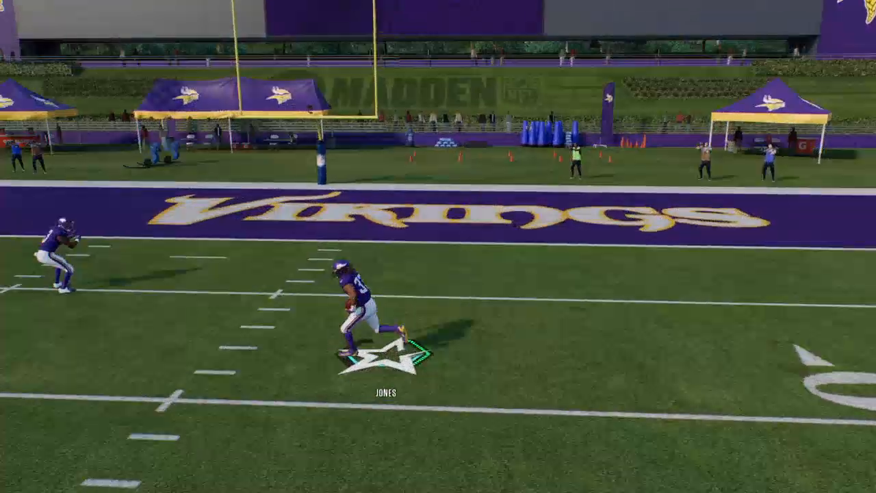
Step: Leave the kick-off practice and return to the Bears versus Vikings practice settings
{"action": "key", "text": "Escape"}
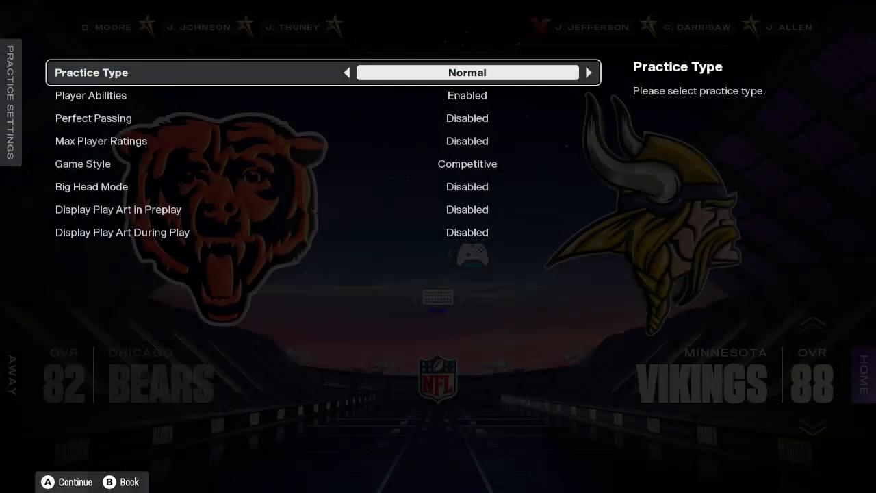
{"action": "key", "text": "b"}
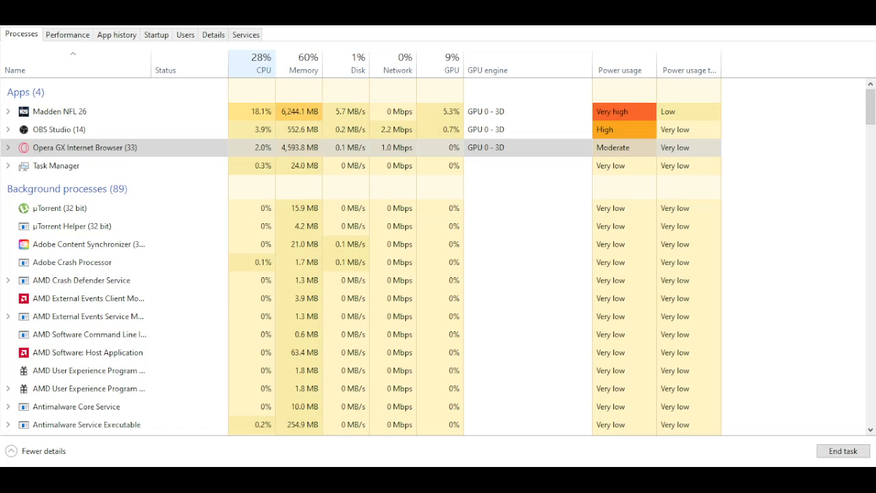
Step: Sort the Processes list by CPU so Madden NFL 26 ranks first
{"action": "left_click", "coordinate": [263, 63]}
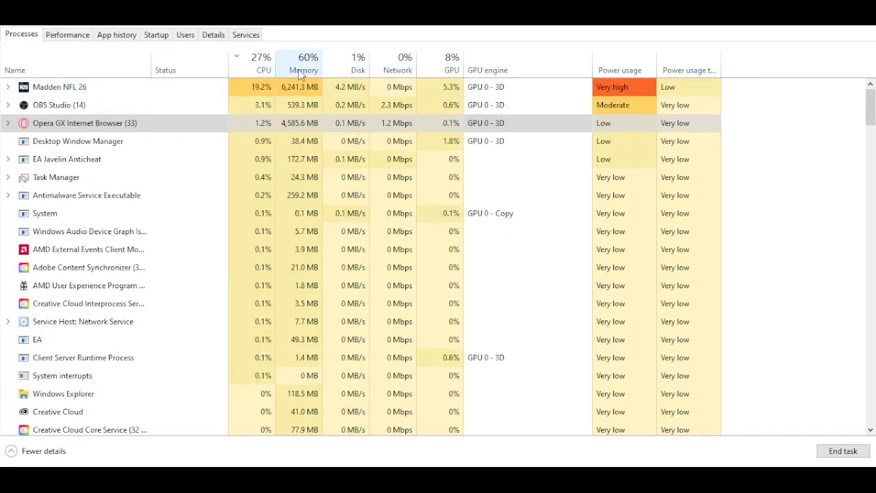
Step: Show the Performance memory view reporting about 19.4 of 31.9 GB in use (61%)
{"action": "left_click", "coordinate": [67, 34]}
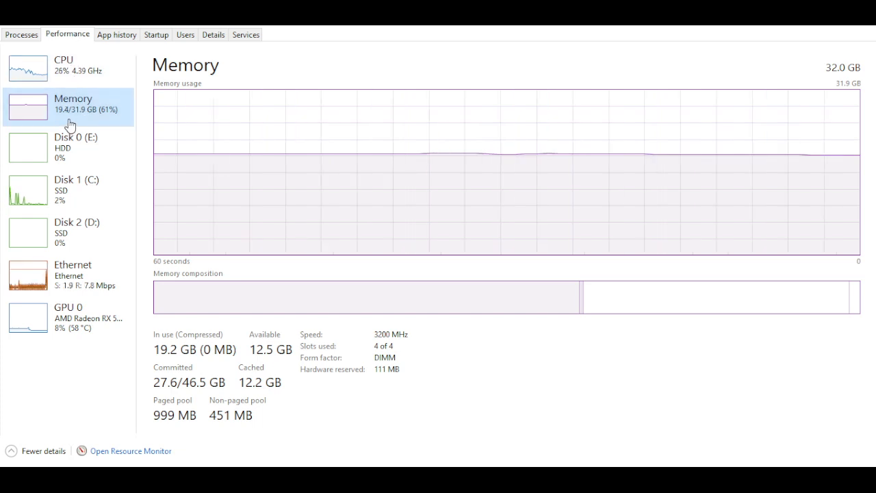
{"action": "mouse_move", "coordinate": [245, 353]}
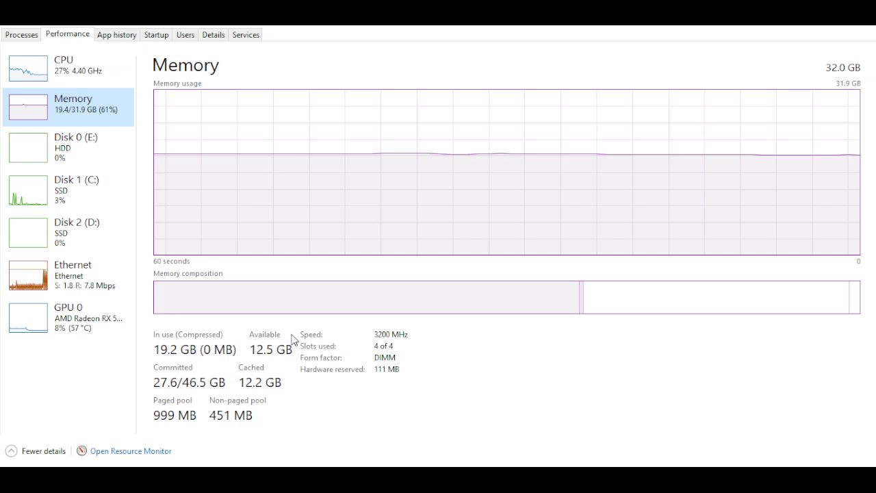
{"action": "mouse_move", "coordinate": [312, 335]}
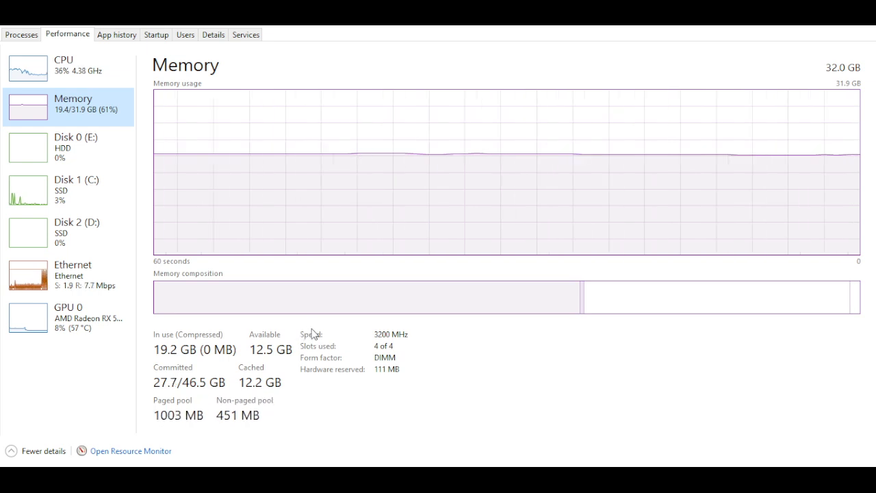